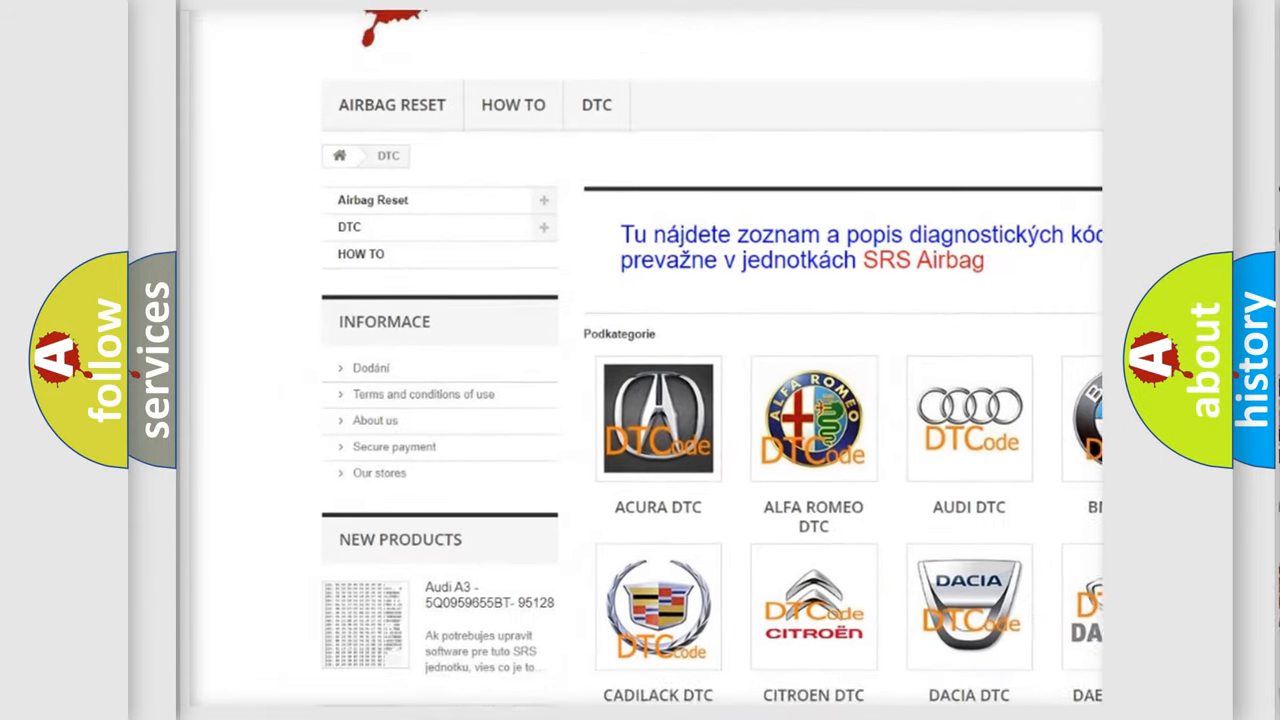
scroll(down, 3)
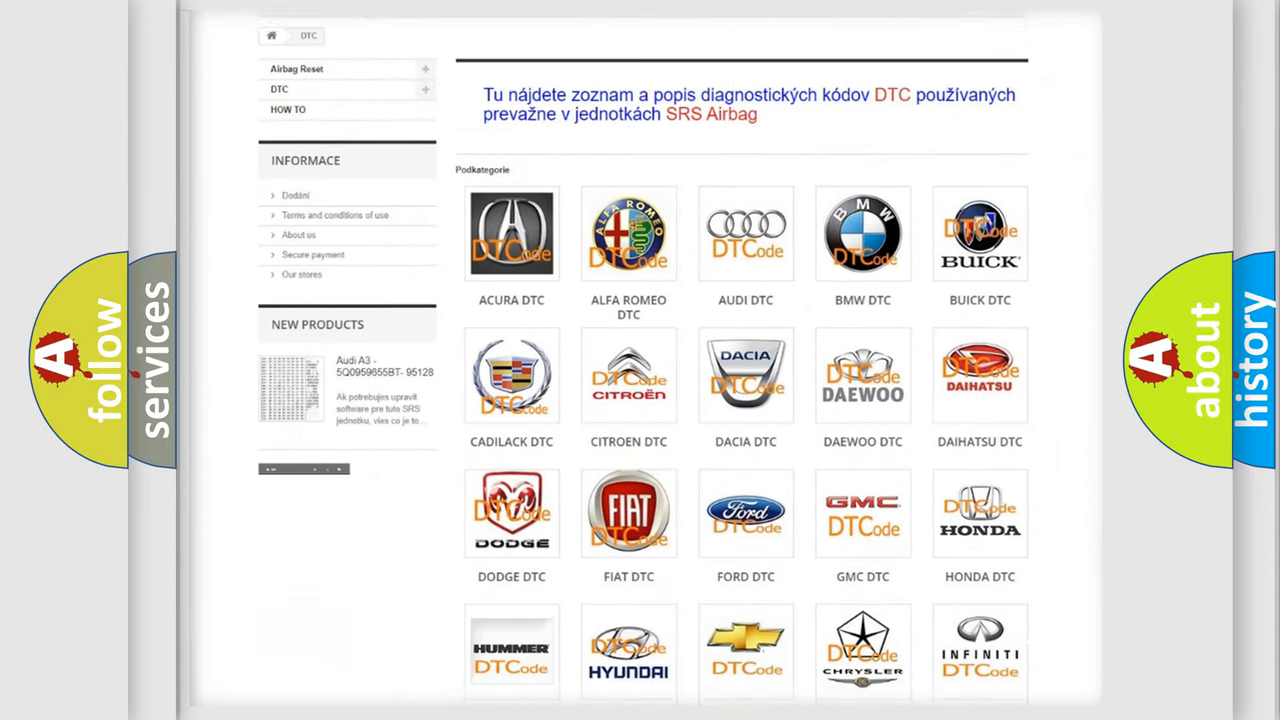
scroll(down, 3)
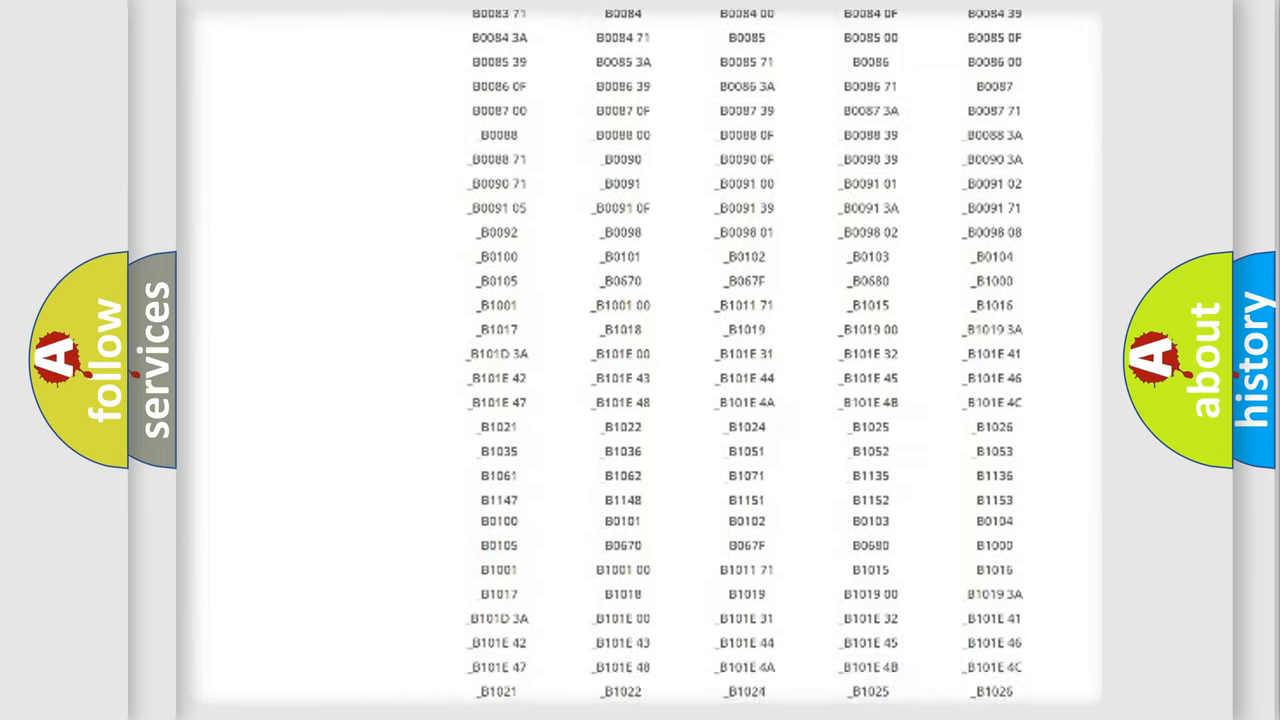
scroll(down, 3)
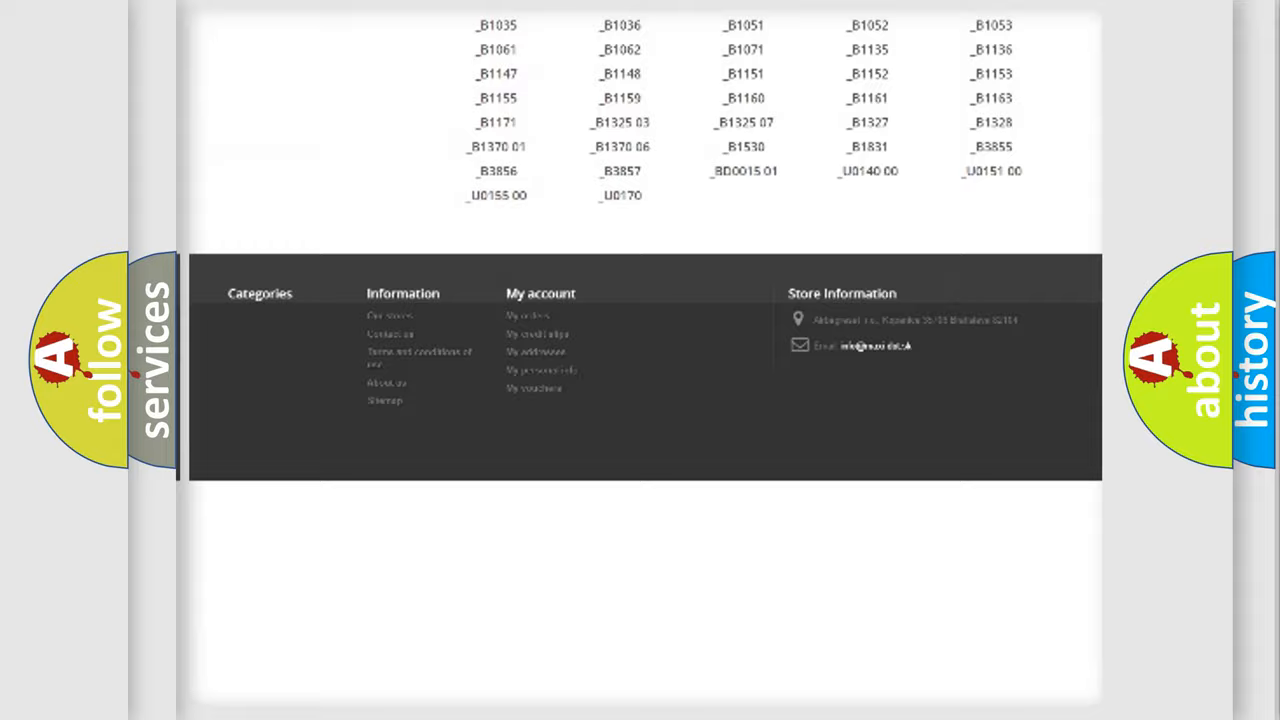